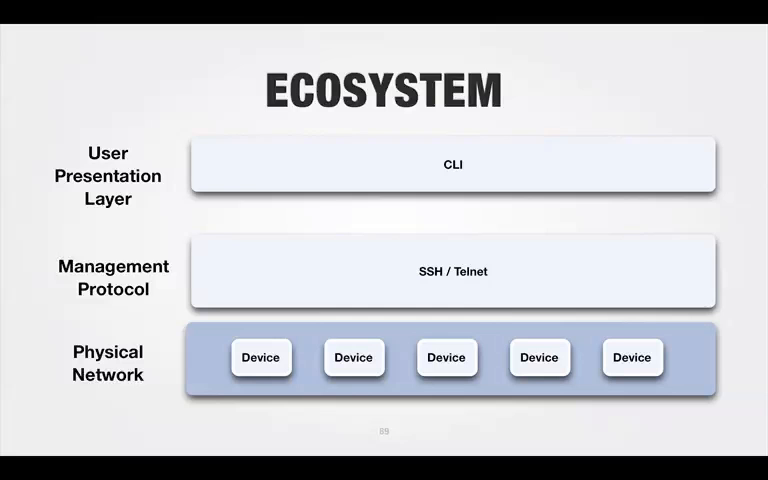
Step: Advance to the 'ECOSYSTEM (Cont.)' slide with Application, Controller, OpenFlow and SNMP layers
key(Right)
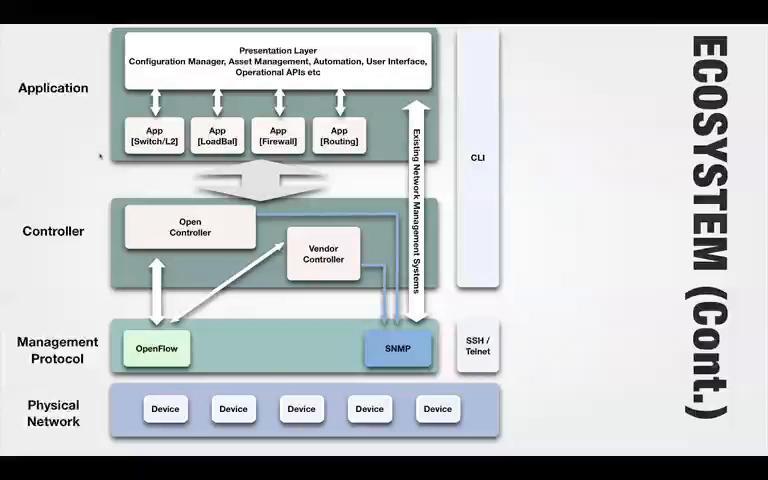
Step: Reveal the User Presentation Layer, NetConf/Yang and Vendor/Proprietary XML APIs build on the diagram
key(Right)
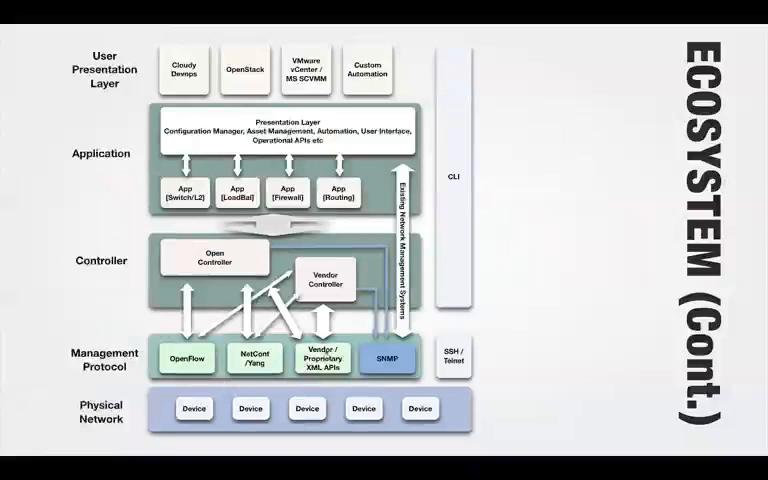
key(right)
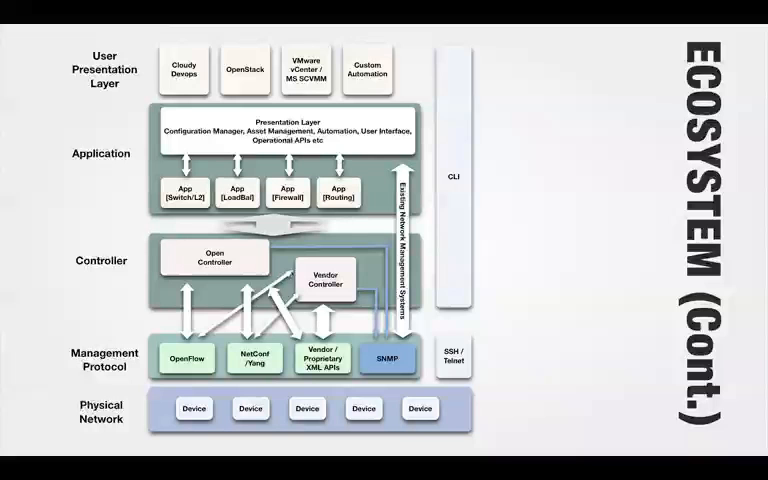
mouse_move(116, 27)
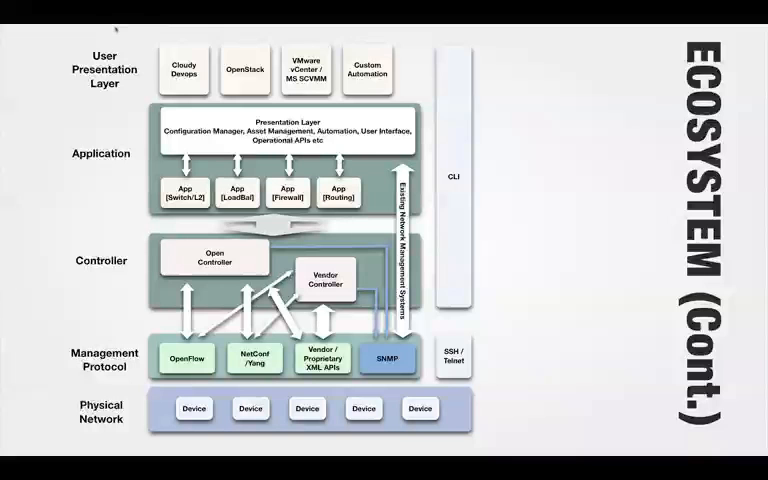